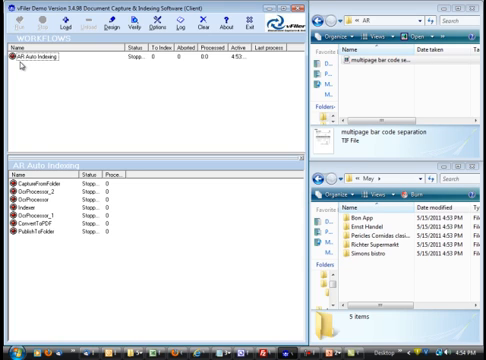
{"action": "mouse_move", "coordinate": [35, 76]}
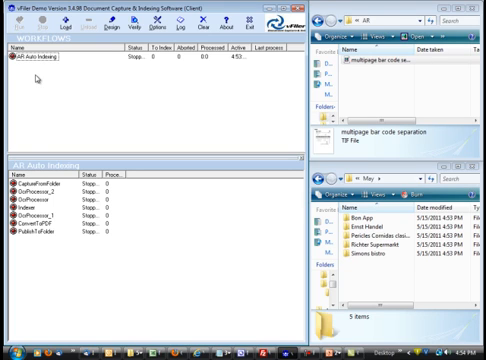
Step: Select the AR Auto Indexing workflow in the Workflows list so its steps load
{"action": "left_click", "coordinate": [40, 66]}
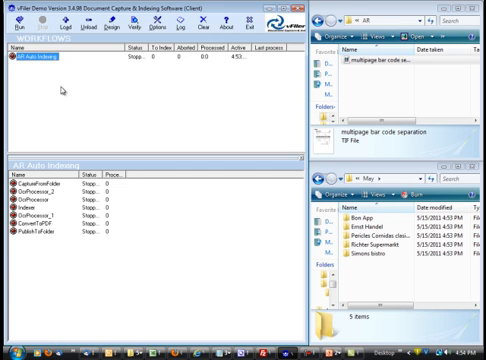
{"action": "mouse_move", "coordinate": [368, 99]}
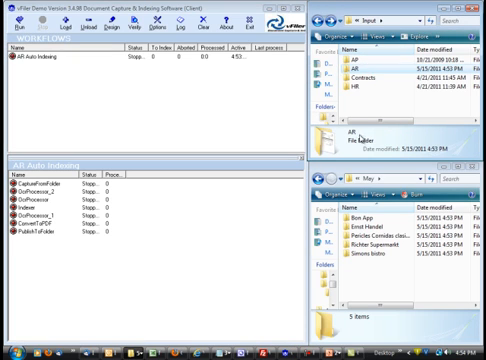
Step: Remove the five customer folders from May, confirming the Delete Multiple Items prompt
{"action": "left_click", "coordinate": [370, 217]}
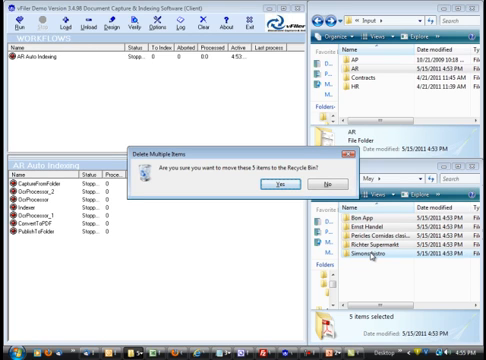
{"action": "left_click", "coordinate": [276, 185]}
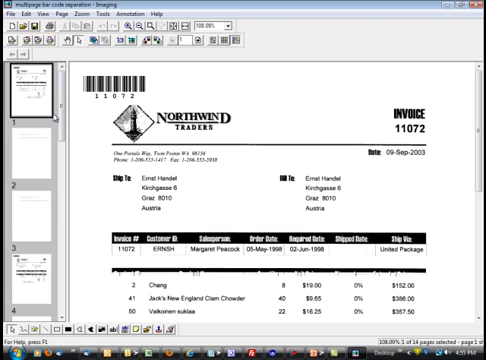
{"action": "mouse_move", "coordinate": [469, 203]}
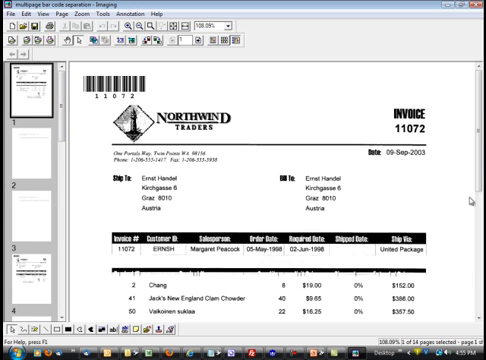
Step: Page through invoice 11072 and its supporting pages, then view invoice 11073 on page 4
{"action": "scroll", "scroll_direction": "down", "scroll_amount": 3}
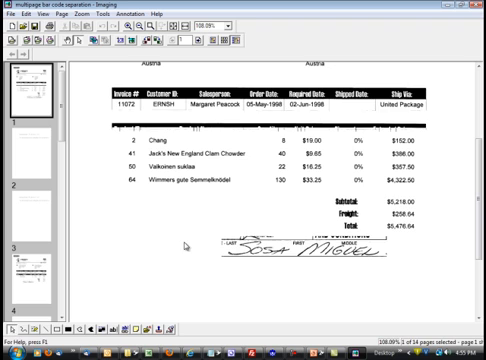
{"action": "scroll", "scroll_direction": "up", "scroll_amount": 3}
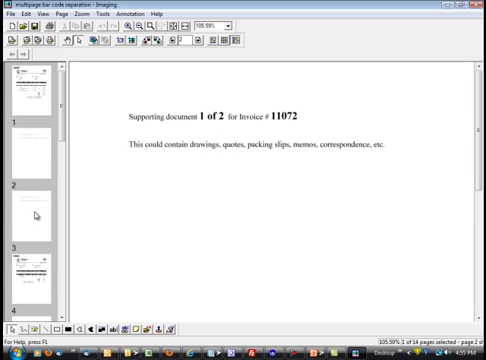
{"action": "left_click", "coordinate": [25, 90]}
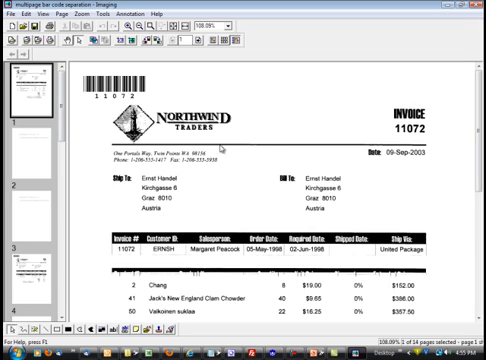
{"action": "mouse_move", "coordinate": [385, 103]}
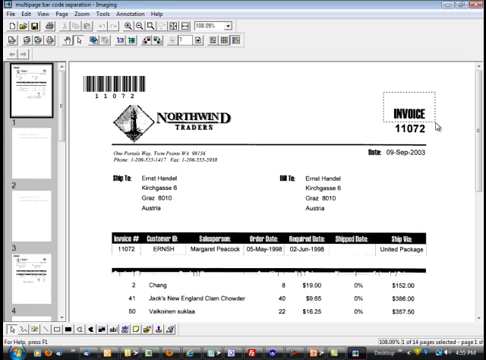
{"action": "mouse_move", "coordinate": [33, 148]}
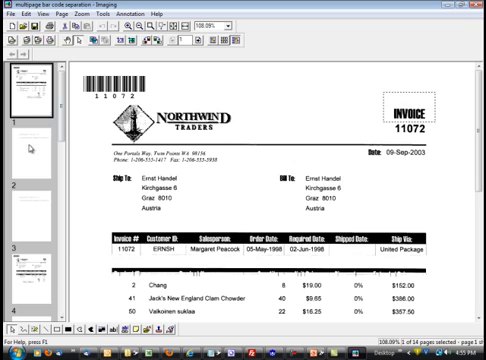
{"action": "left_click", "coordinate": [22, 205]}
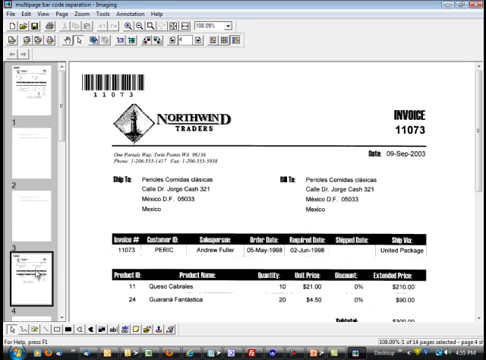
{"action": "mouse_move", "coordinate": [389, 107]}
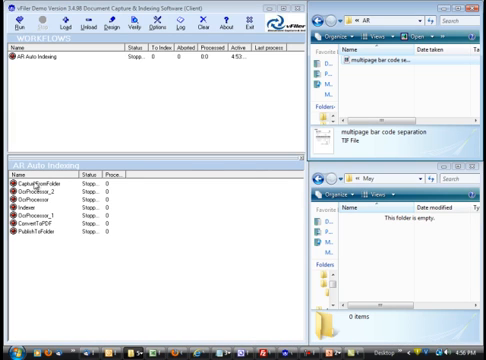
{"action": "left_click", "coordinate": [35, 185]}
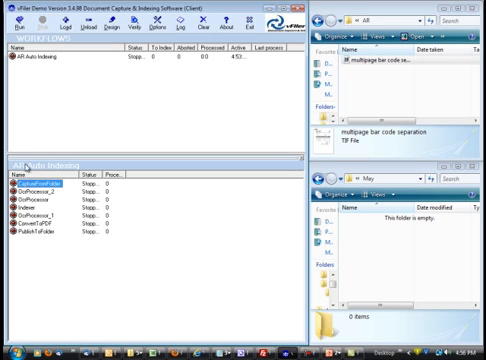
{"action": "left_click", "coordinate": [40, 63]}
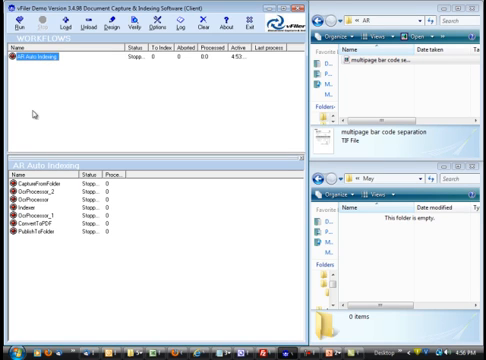
{"action": "left_click", "coordinate": [37, 188]}
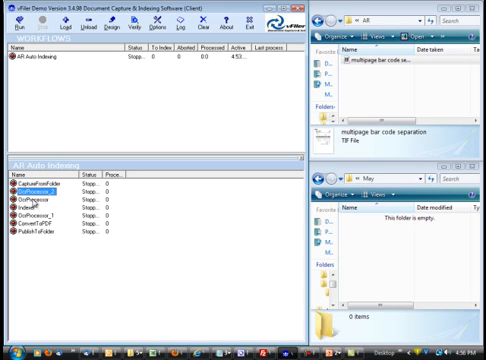
{"action": "left_click", "coordinate": [45, 205]}
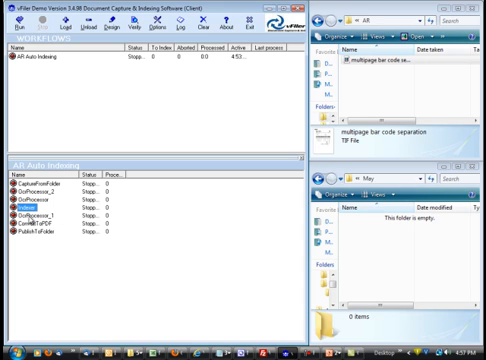
{"action": "left_click", "coordinate": [40, 214]}
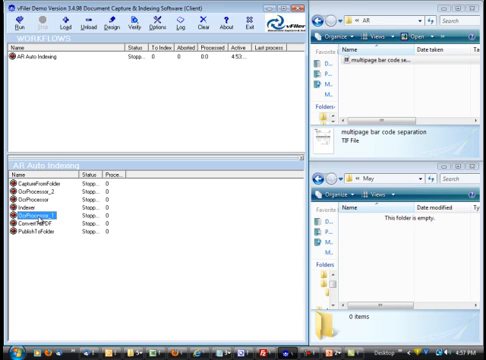
{"action": "left_click", "coordinate": [40, 231]}
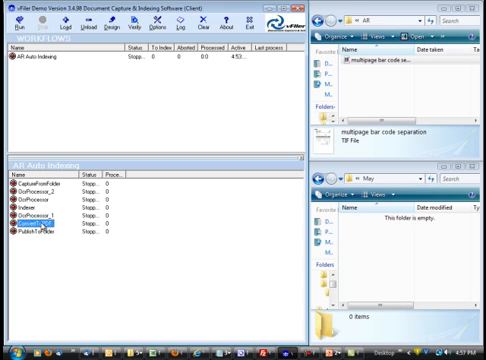
{"action": "left_click", "coordinate": [40, 237]}
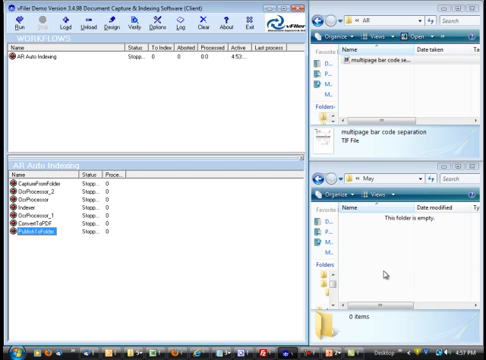
{"action": "mouse_move", "coordinate": [88, 124]}
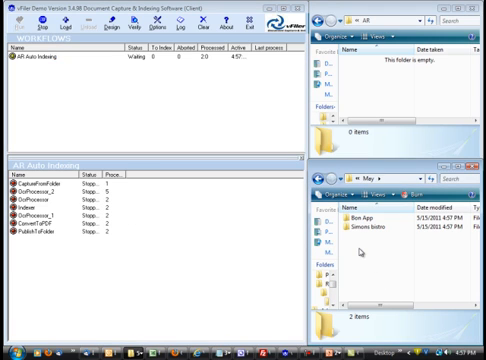
Step: Run the workflow and check processed counts on each step through PublishToFolder
{"action": "left_click", "coordinate": [375, 215]}
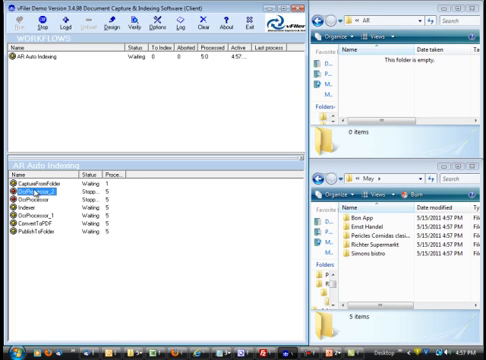
{"action": "left_click", "coordinate": [40, 196]}
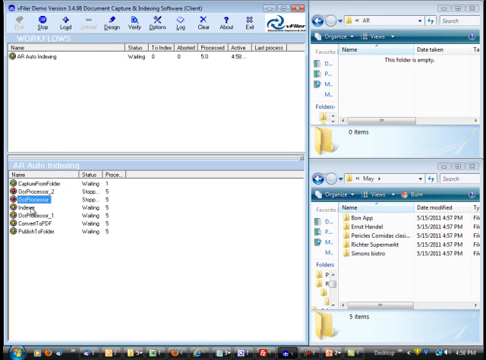
{"action": "left_click", "coordinate": [40, 207]}
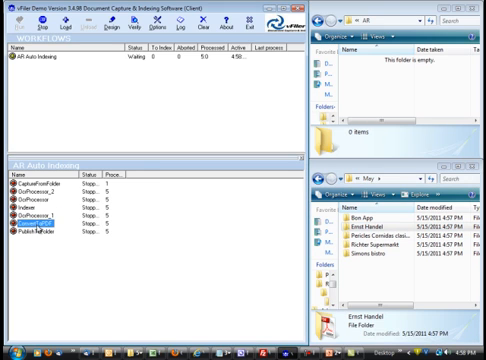
{"action": "left_click", "coordinate": [30, 237]}
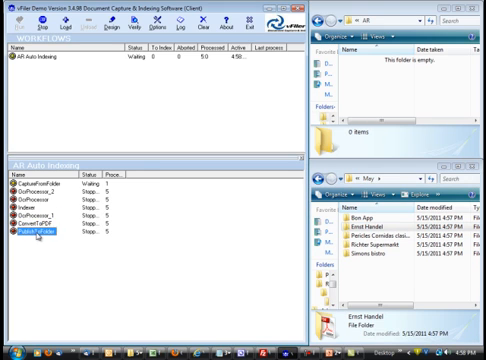